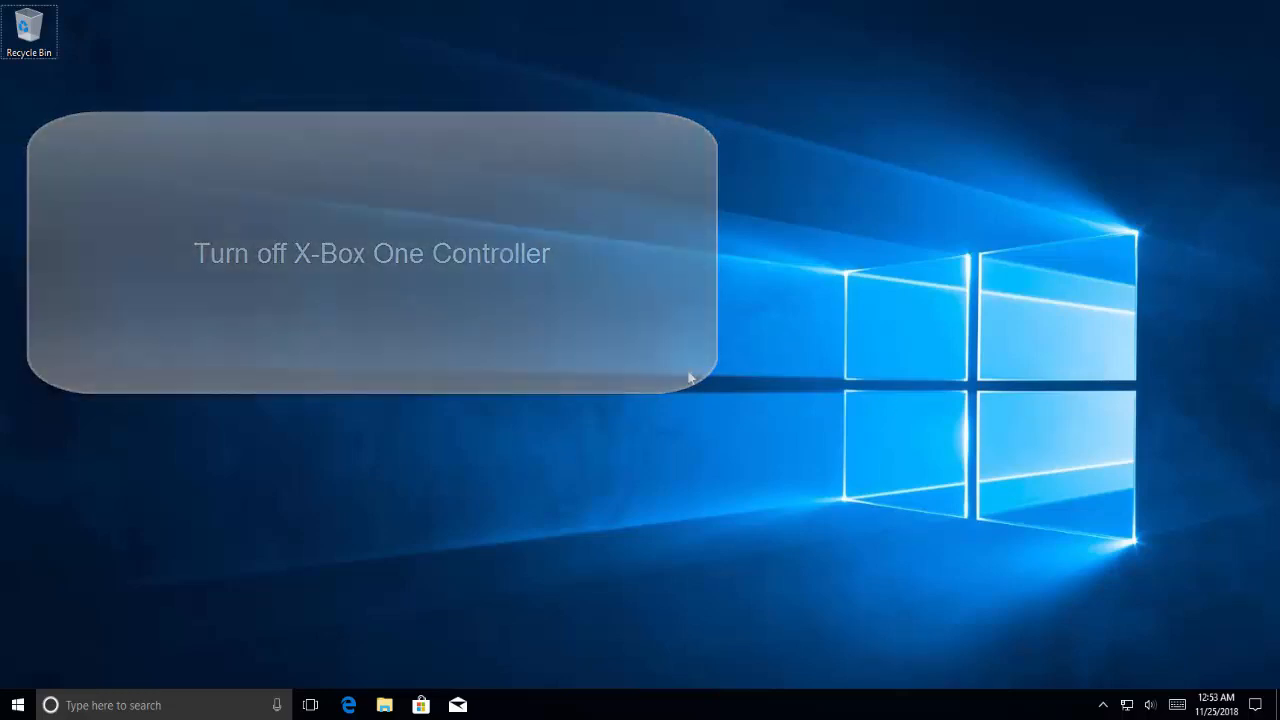
- Launch Device Manager from the Run box by entering devmgmt.msc
key(Win+r)
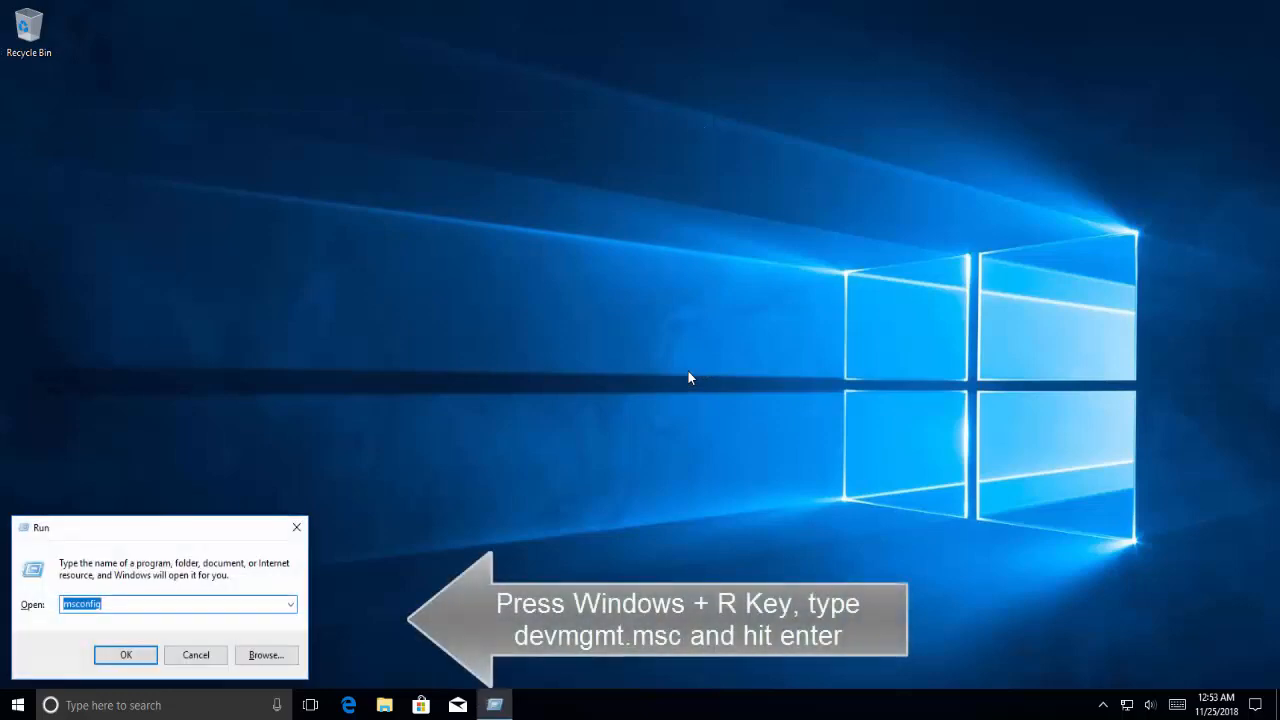
text(dev)
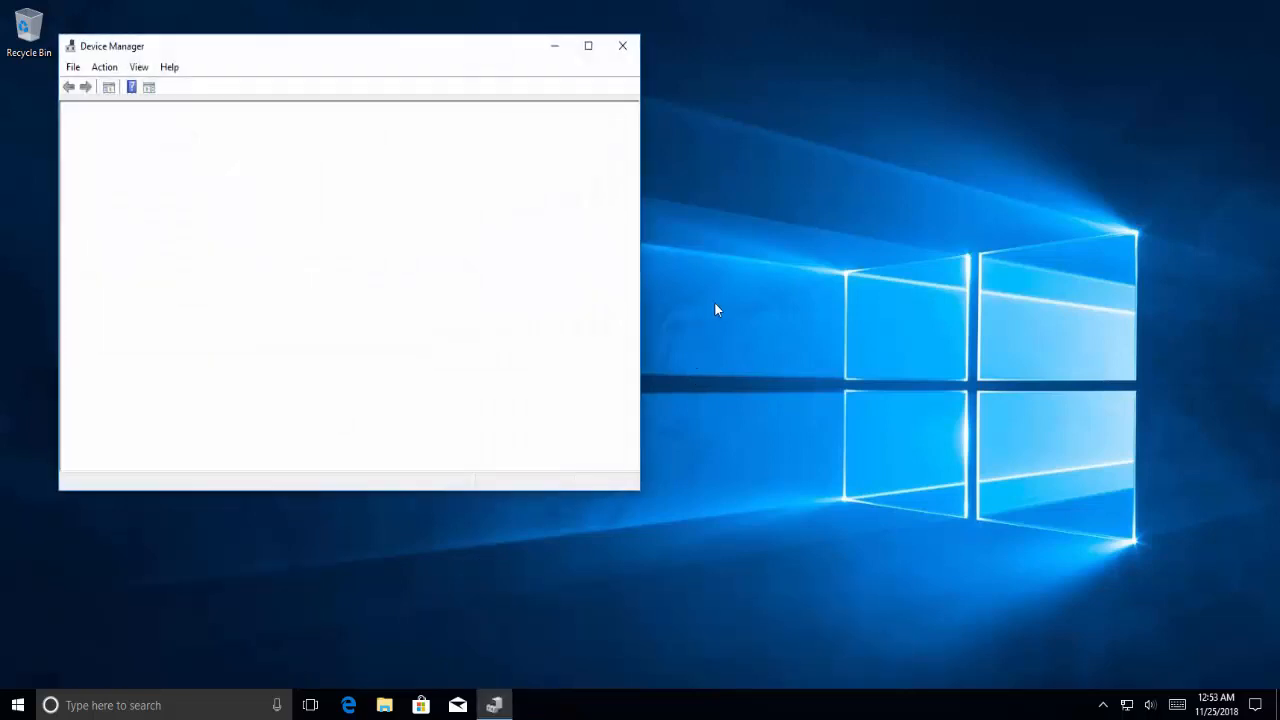
- Maximize the Device Manager window to full screen
click(588, 46)
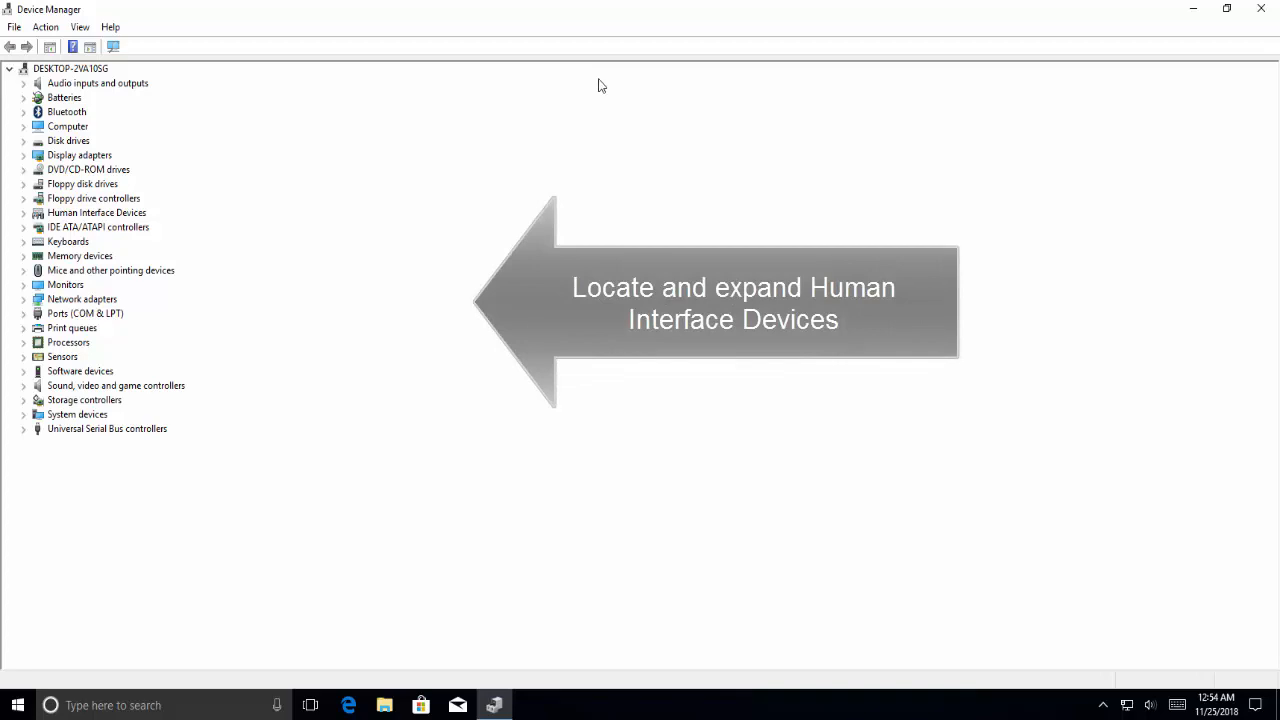
mouse_move(503, 142)
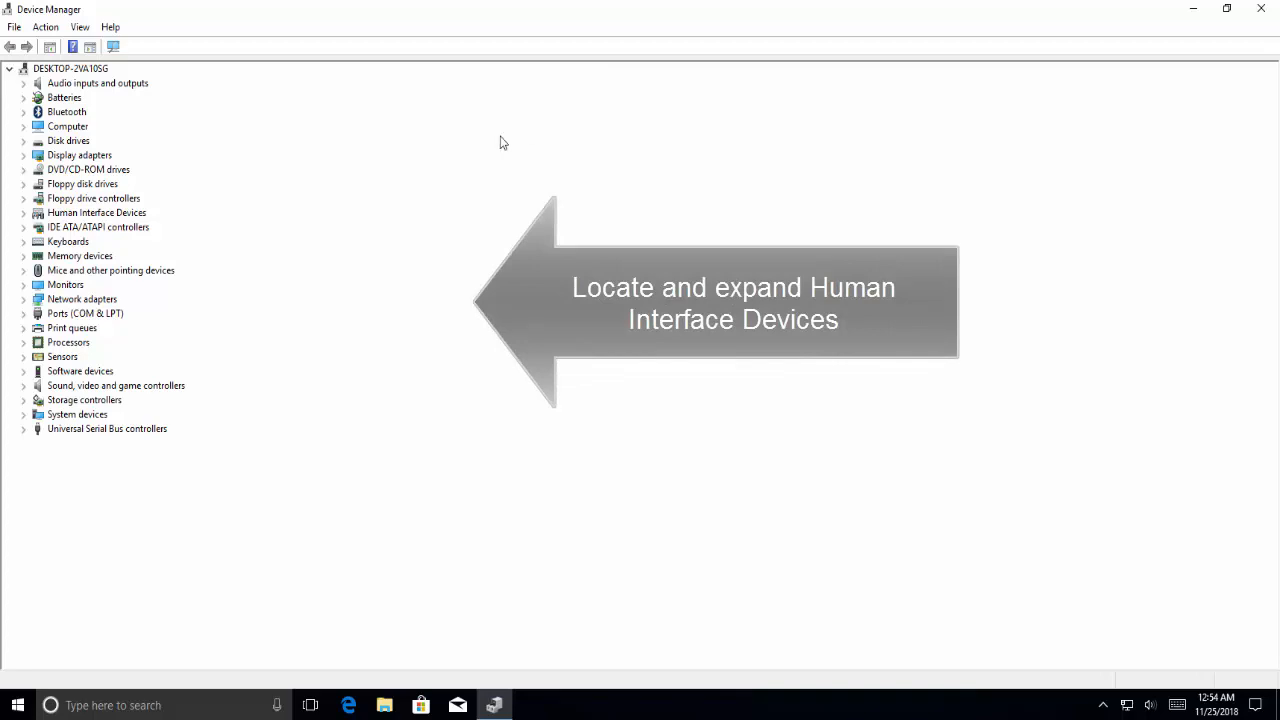
mouse_move(72, 357)
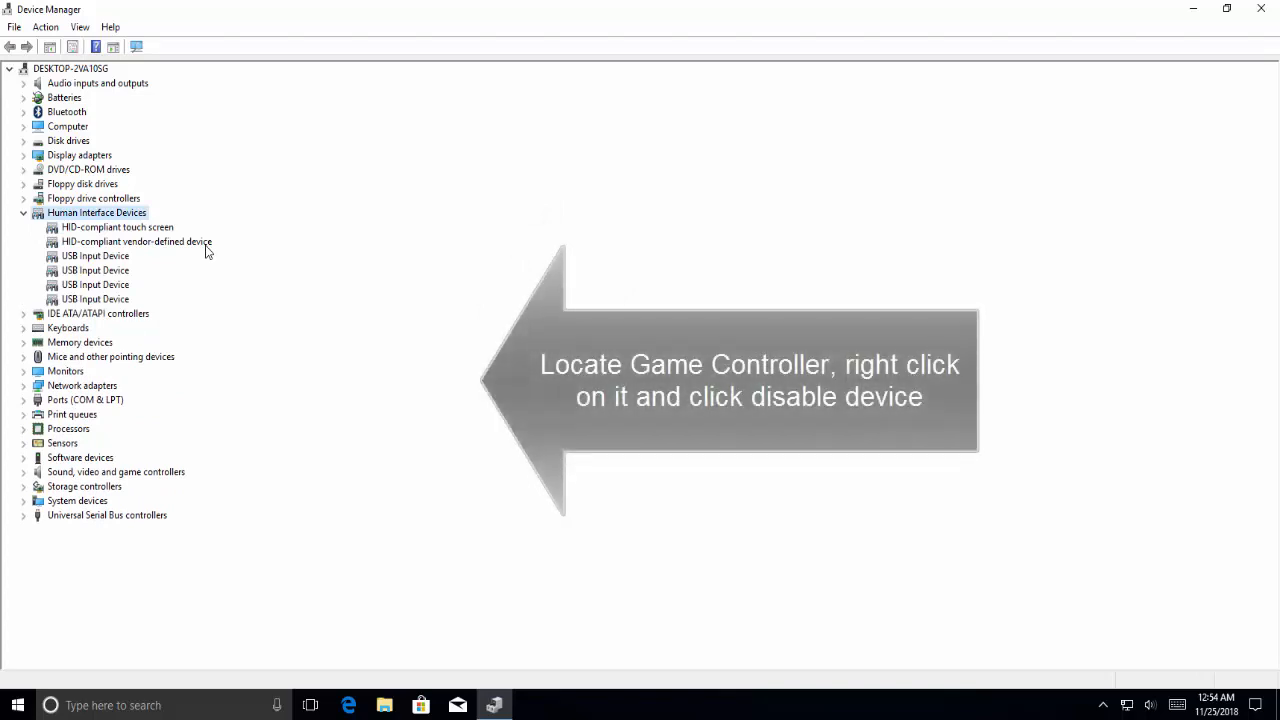
mouse_move(190, 268)
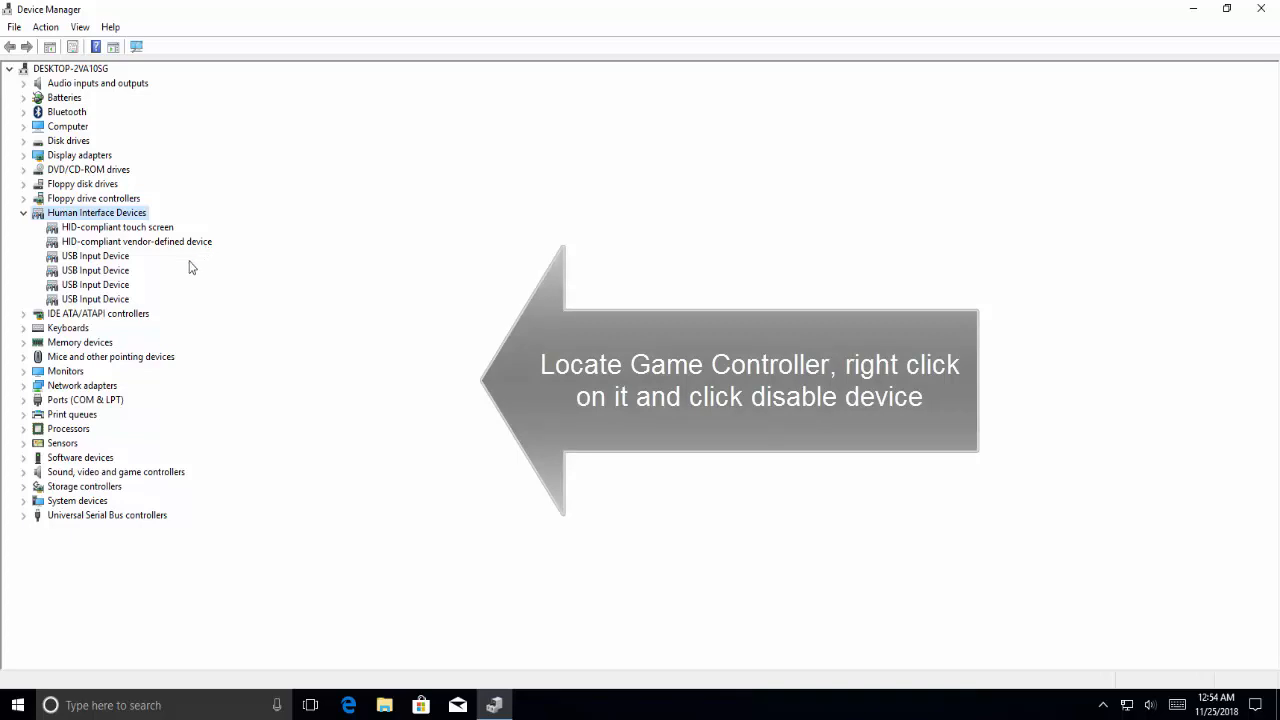
- Choose Disable device for the first USB Input Device under Human Interface Devices
right_click(94, 255)
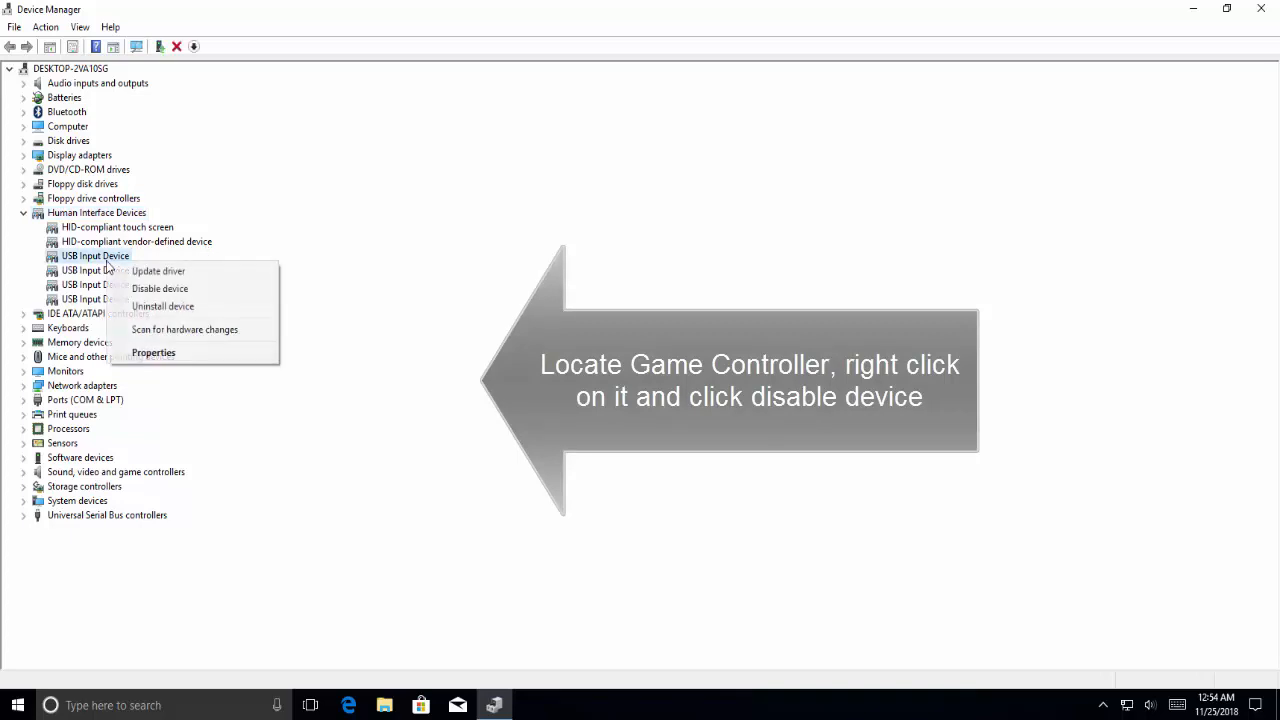
mouse_move(158, 271)
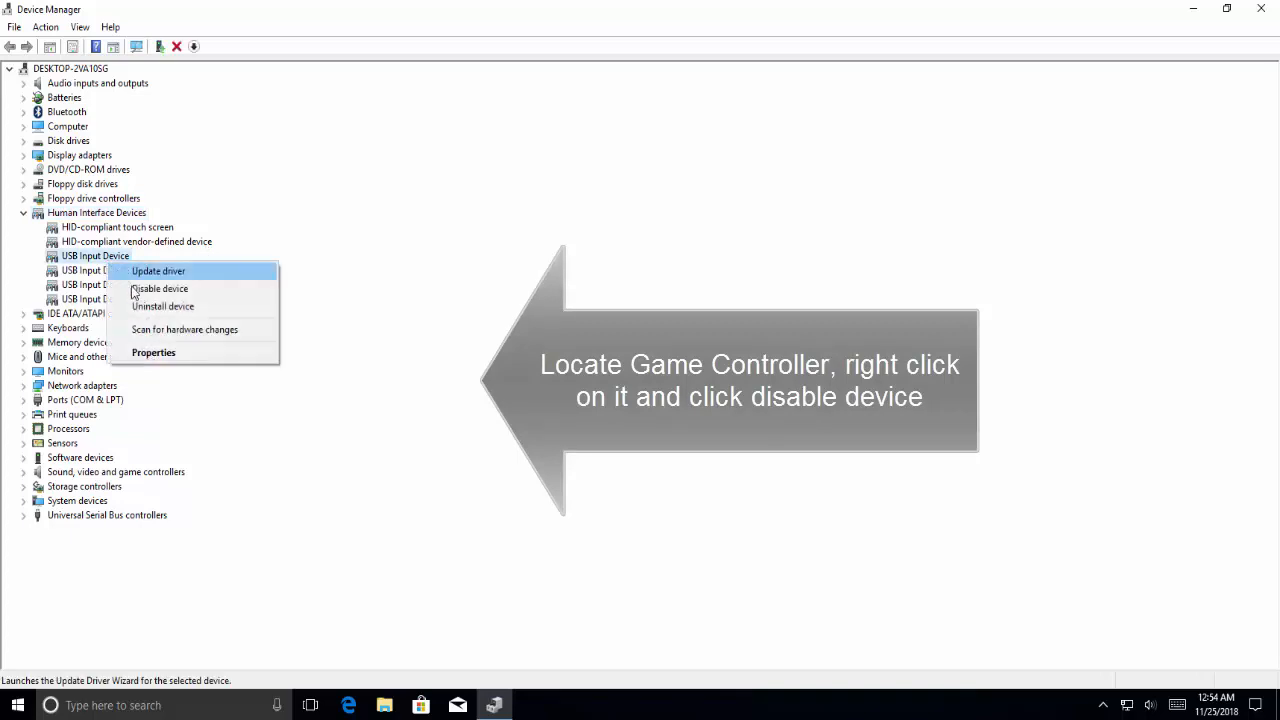
mouse_move(160, 288)
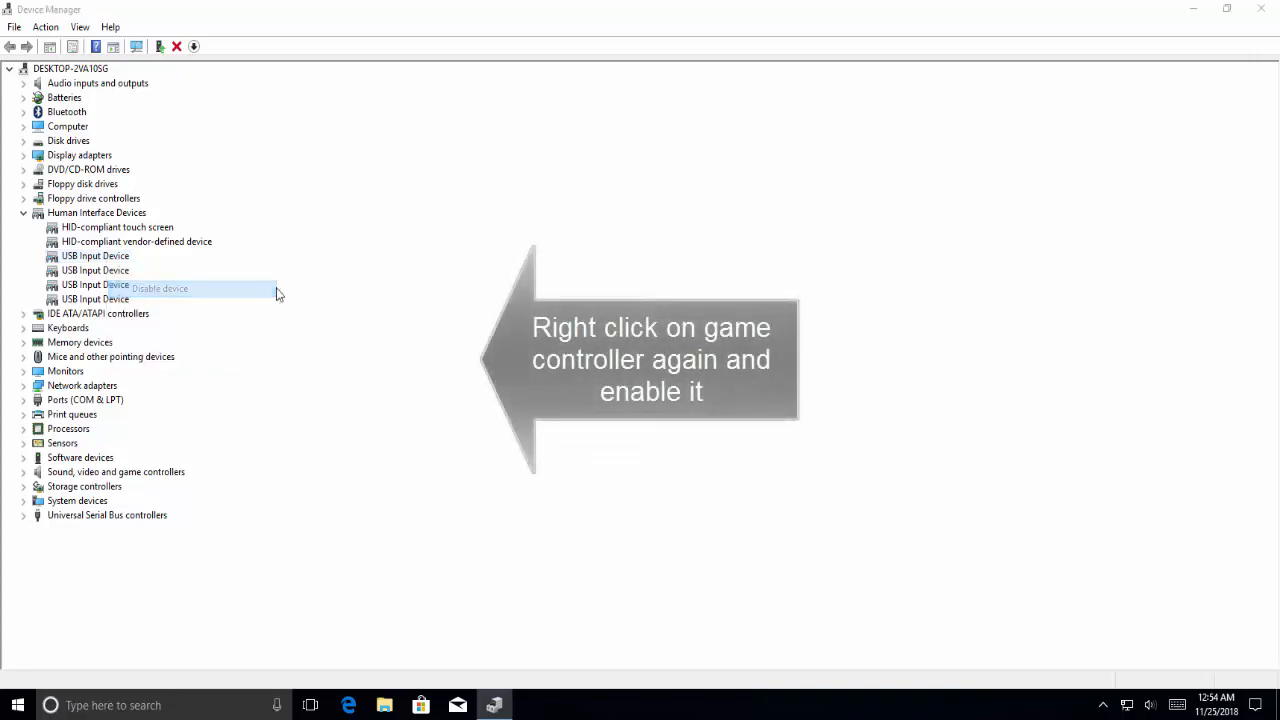
click(160, 288)
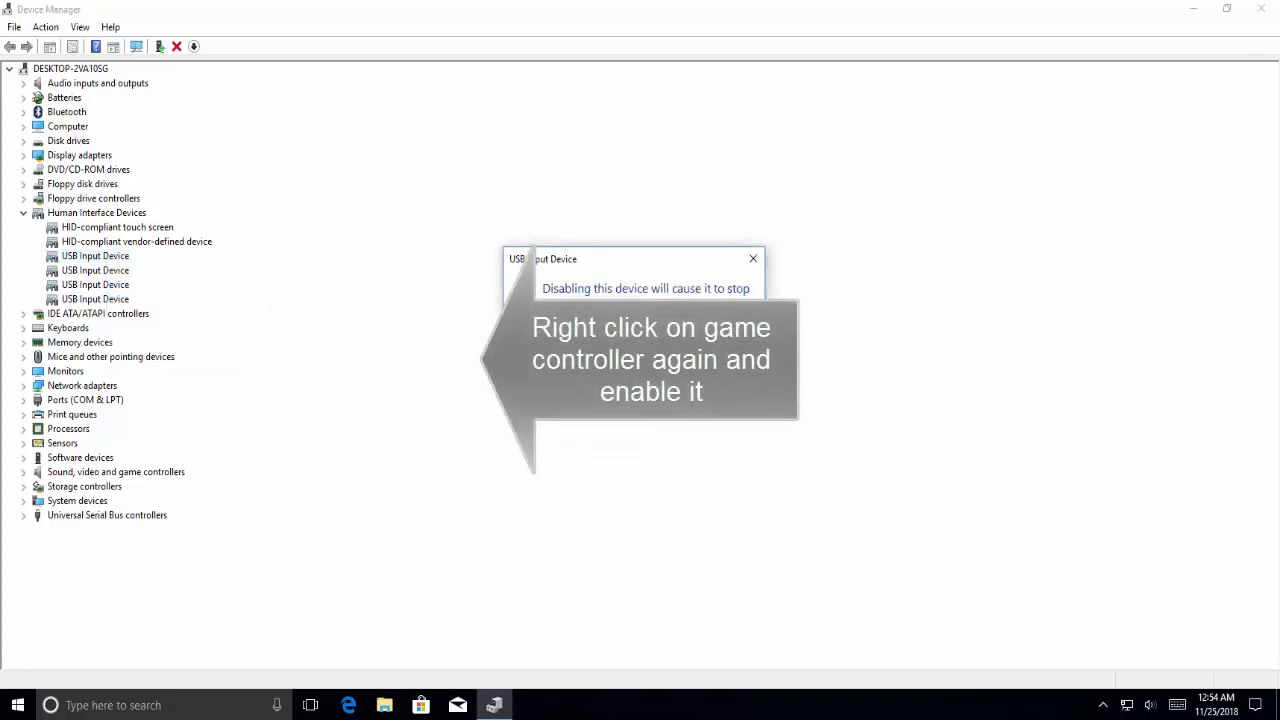
- Respond to the disable confirmation for the USB Input Device, then close Device Manager
right_click(95, 256)
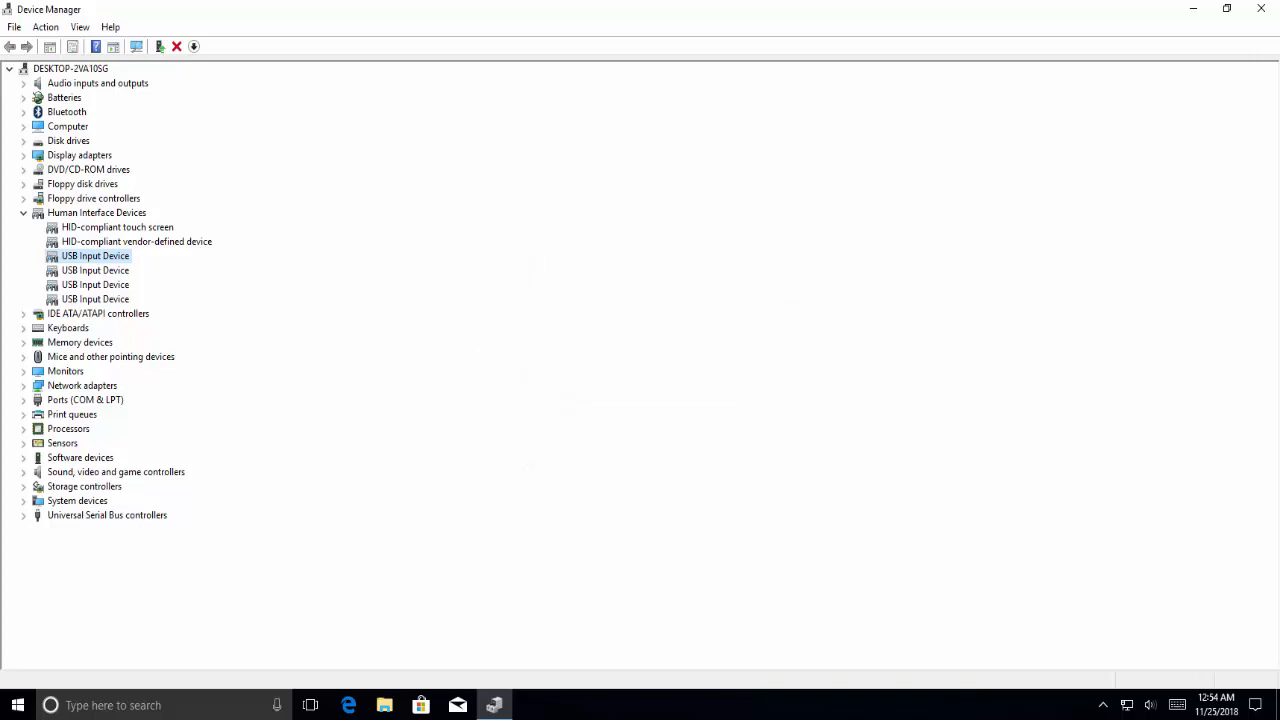
mouse_move(1260, 11)
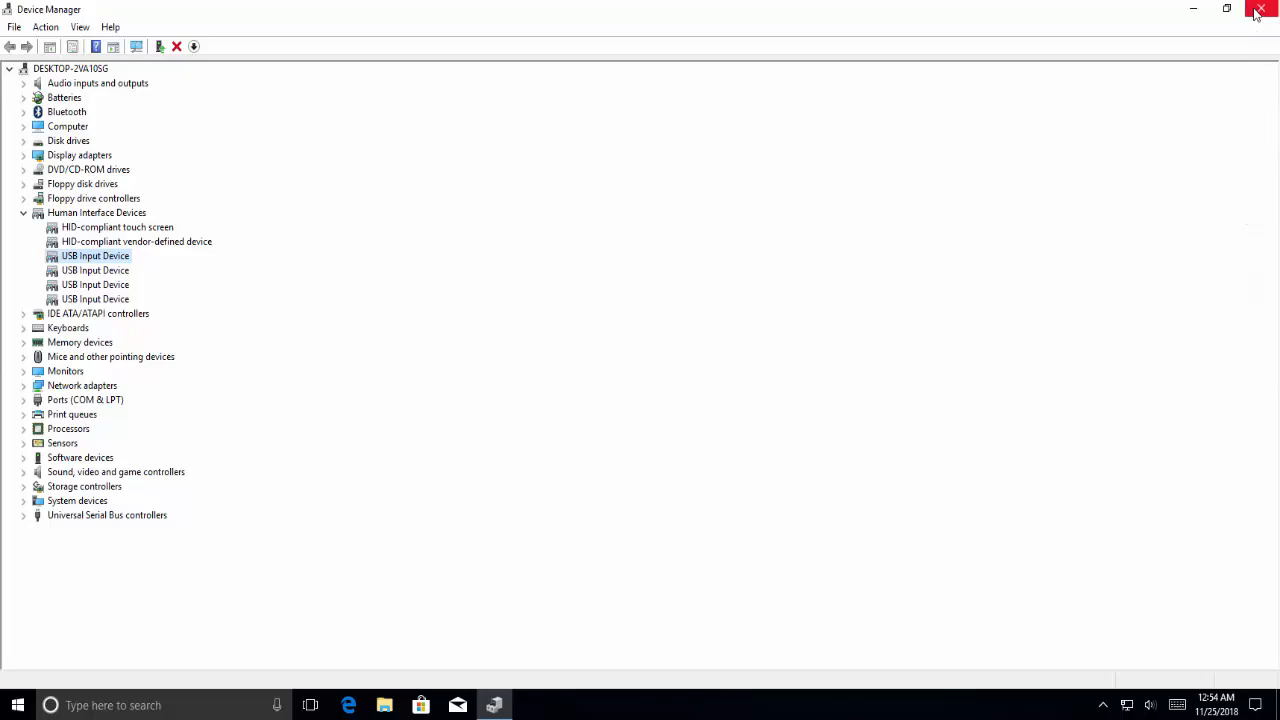
click(1259, 9)
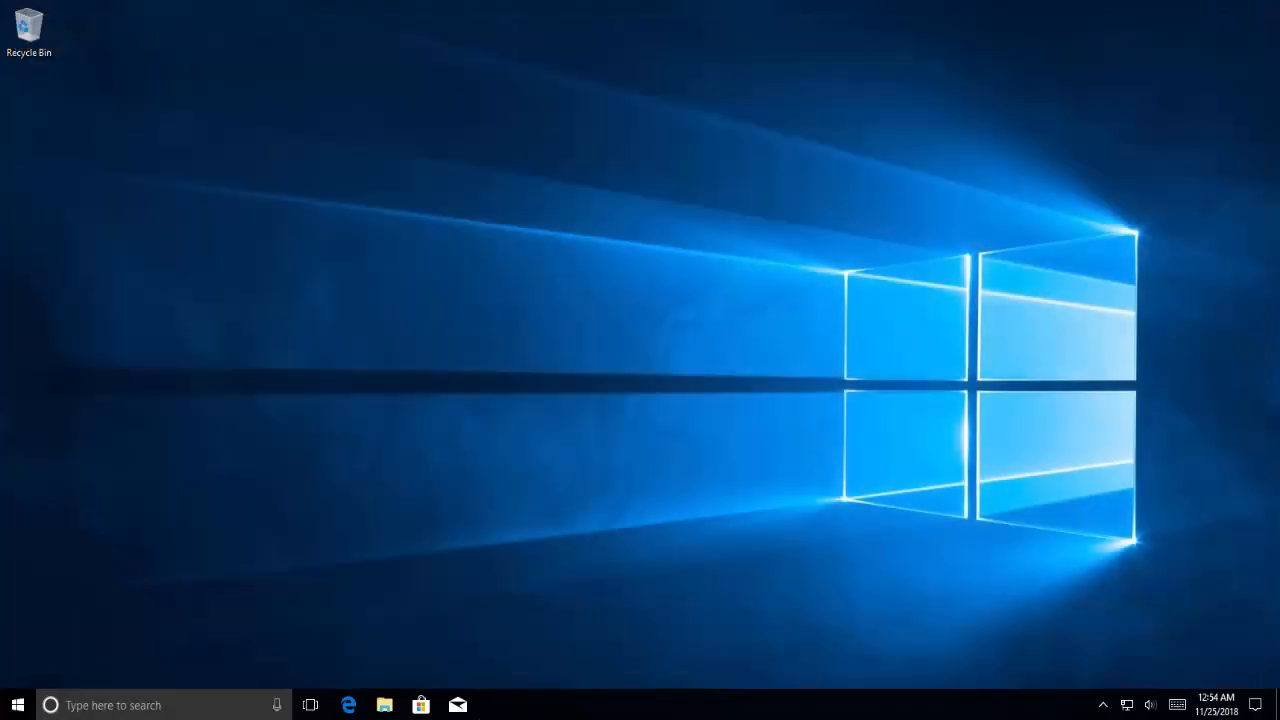